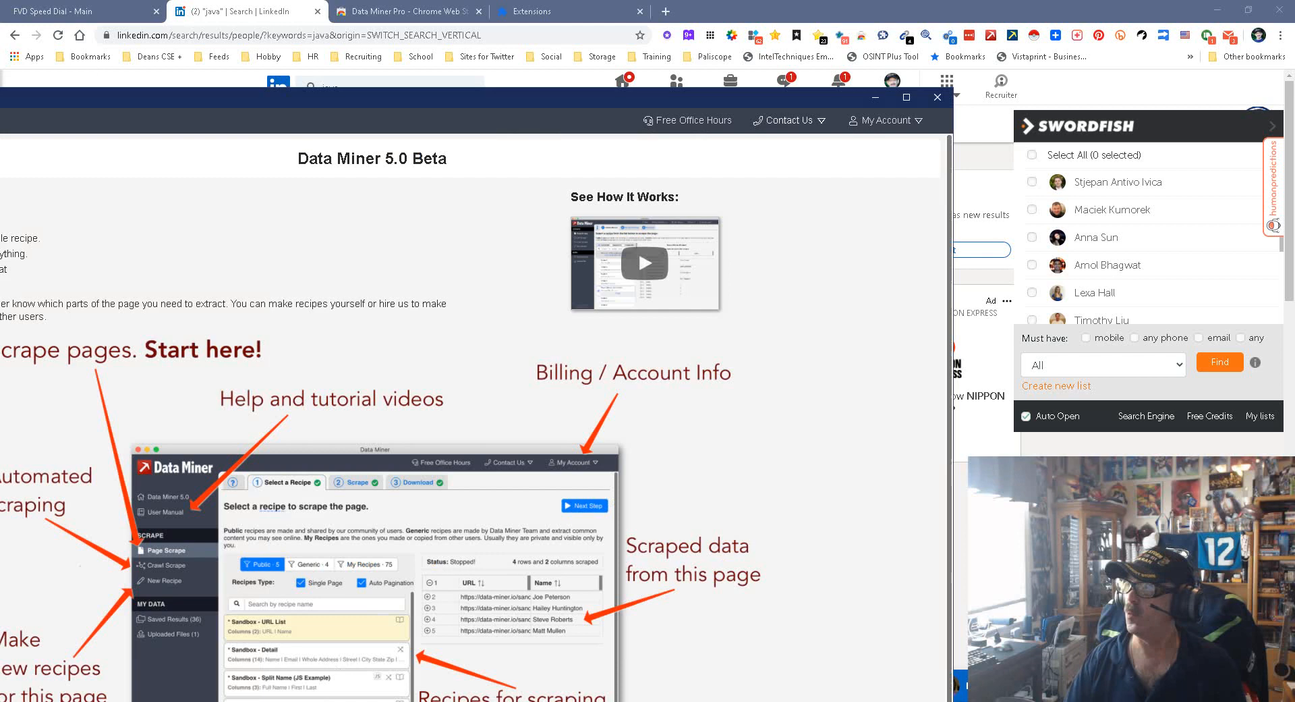
Maximize Data Miner and open the Recipe Creator via Page Scrape for the LinkedIn results
left_click(907, 97)
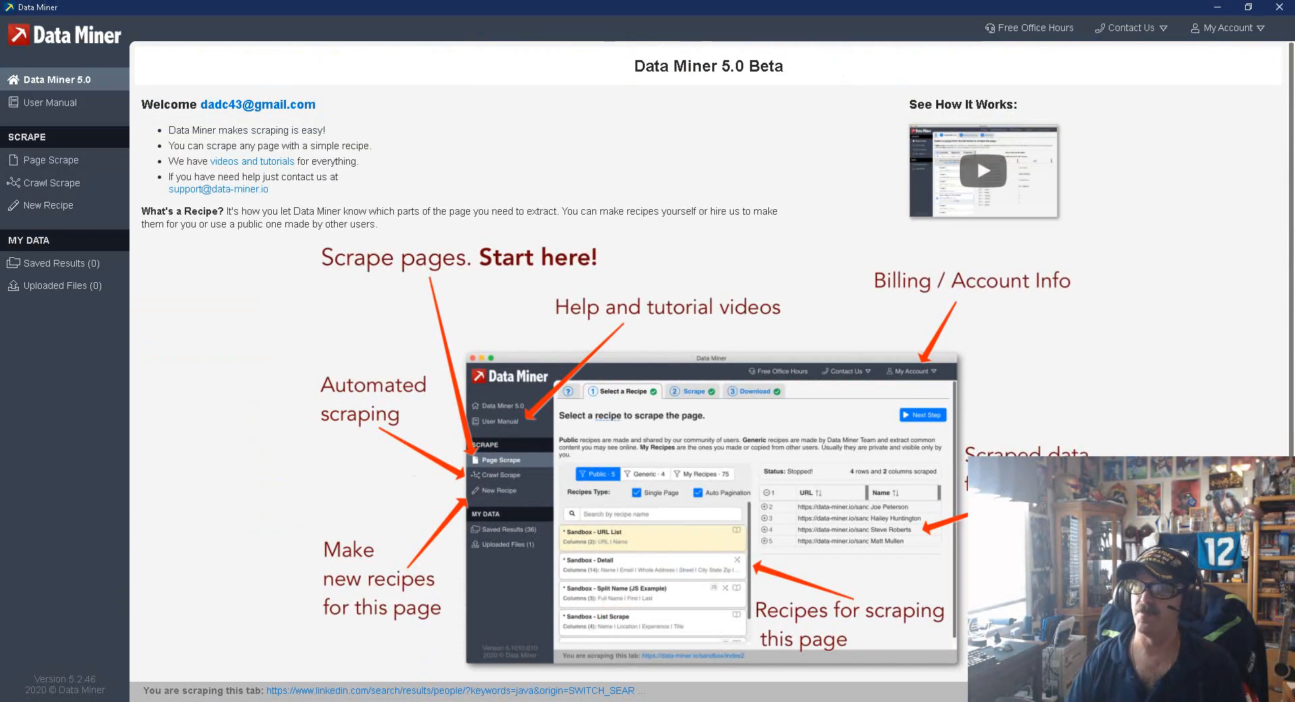
left_click(52, 159)
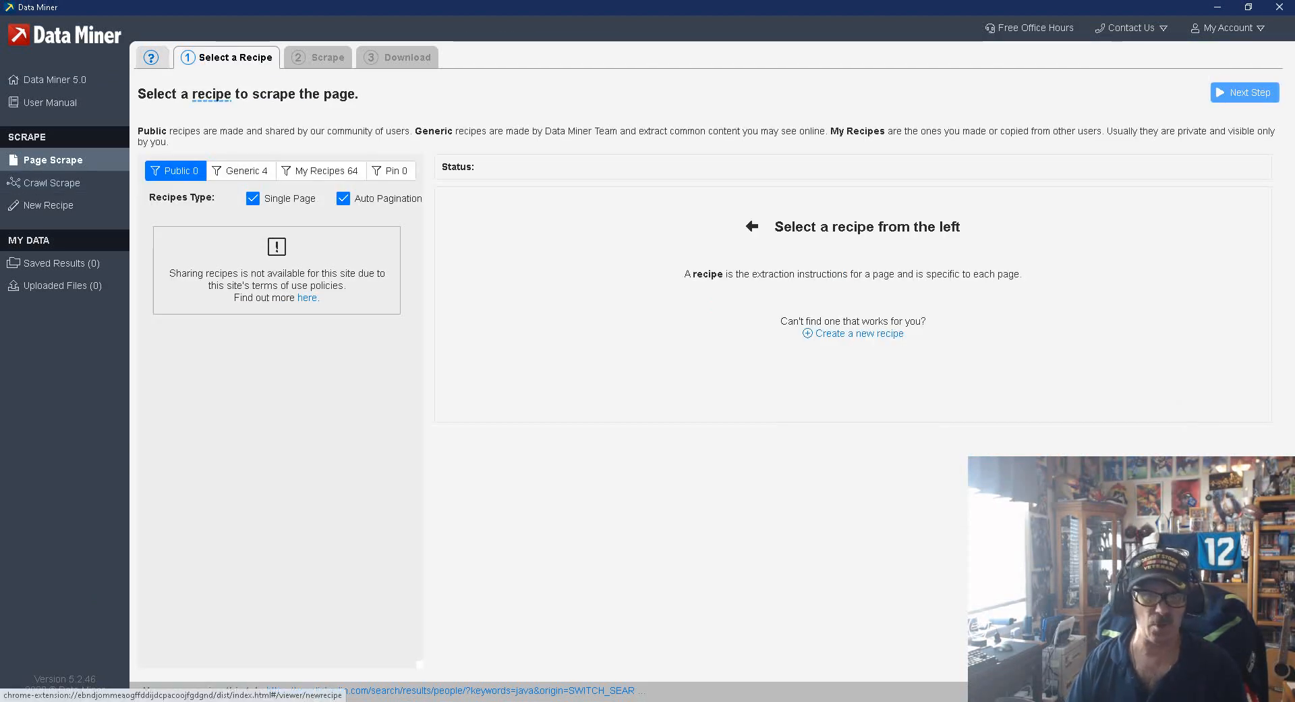
left_click(48, 205)
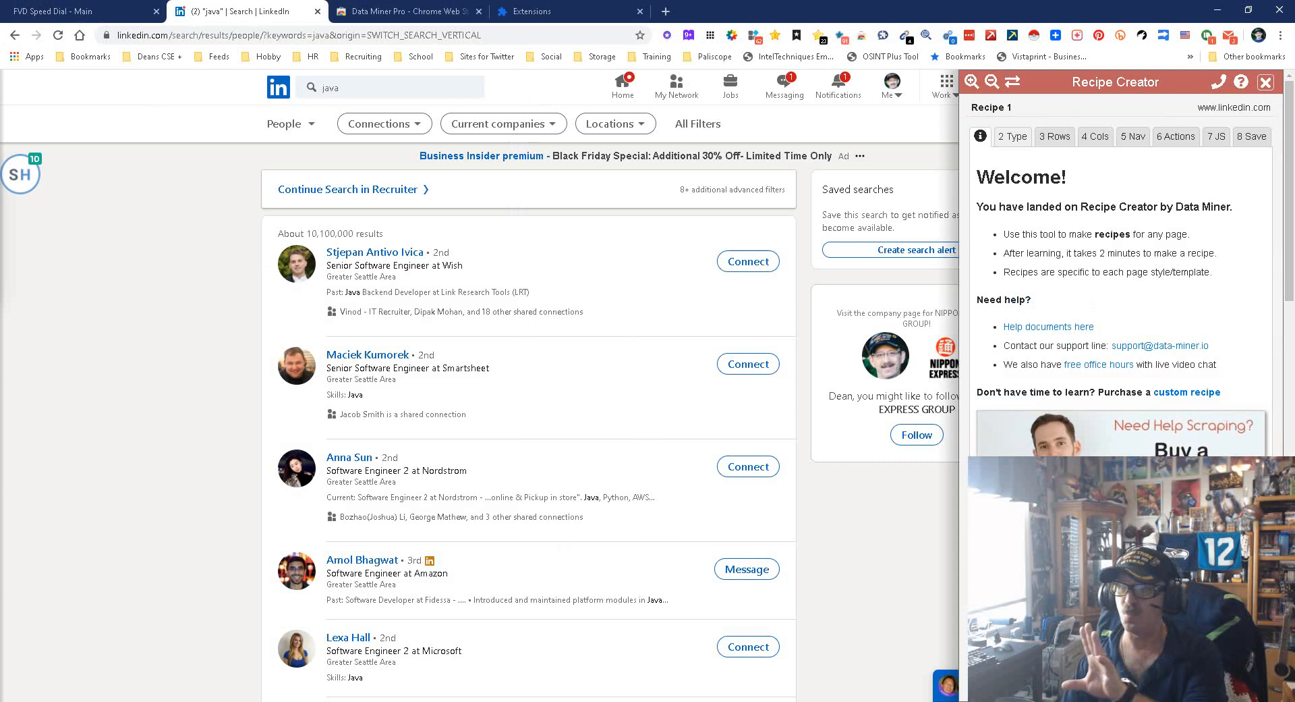
Keep the recipe as a List / Search Page type and move on to the Rows step
left_click(1012, 136)
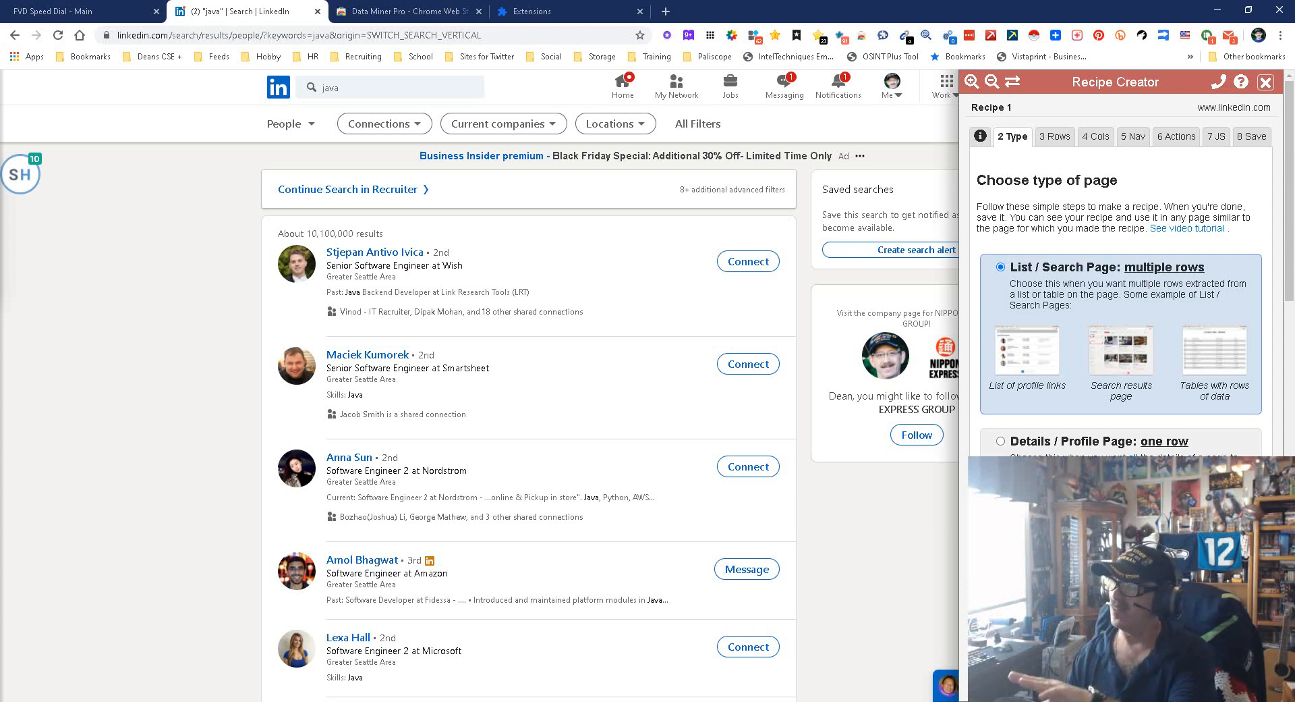
left_click(1055, 136)
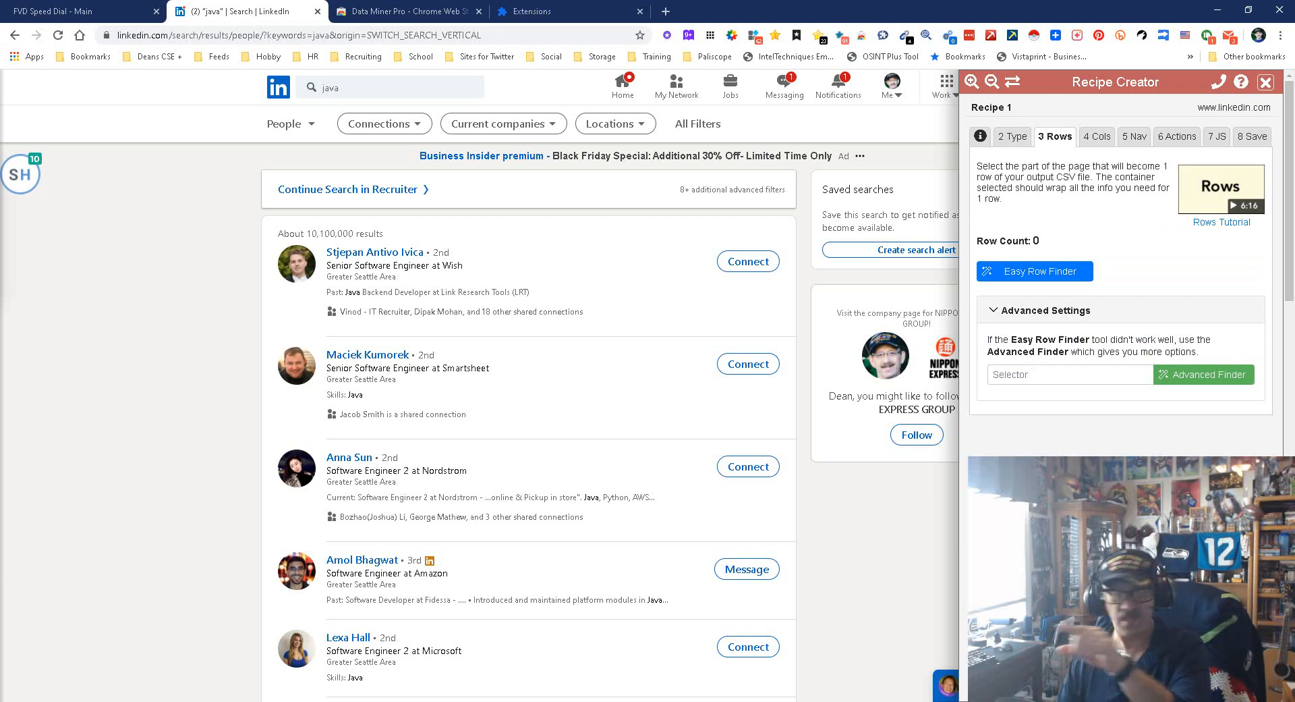
Use Easy Row Finder on the first two results to capture 10 rows, then proceed to Cols
left_click(1034, 271)
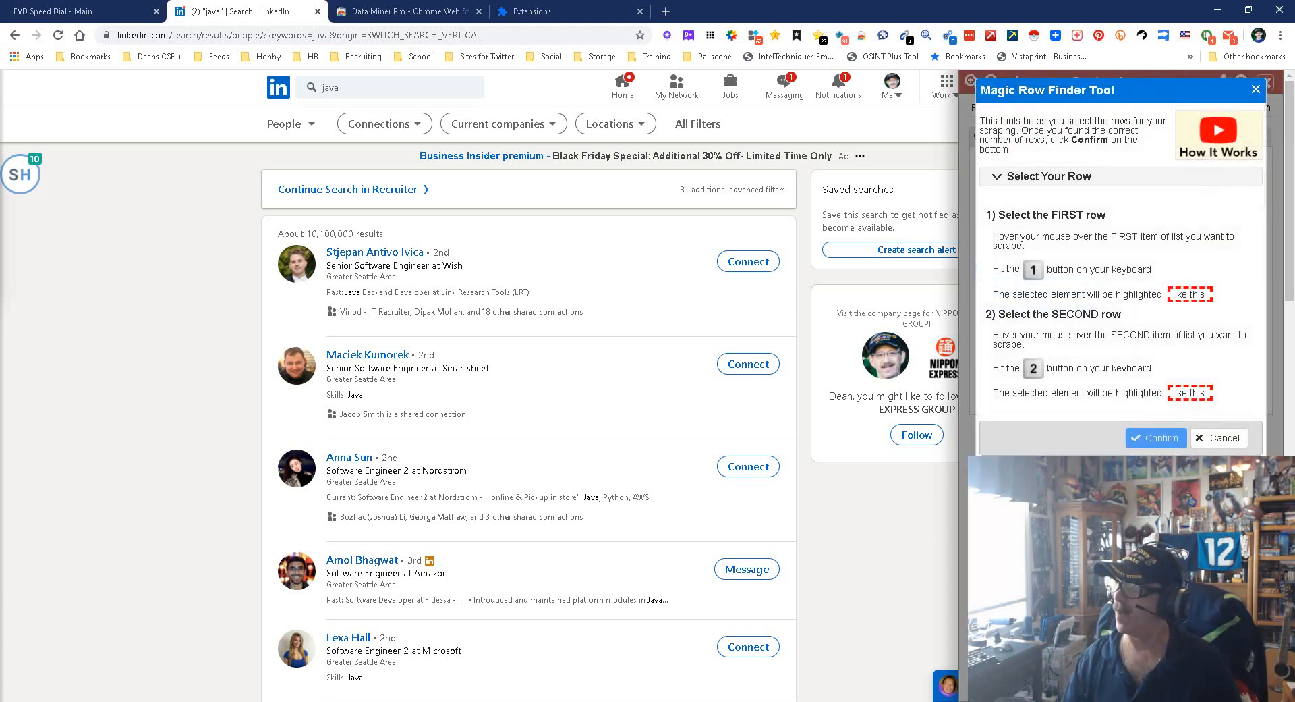
key("1")
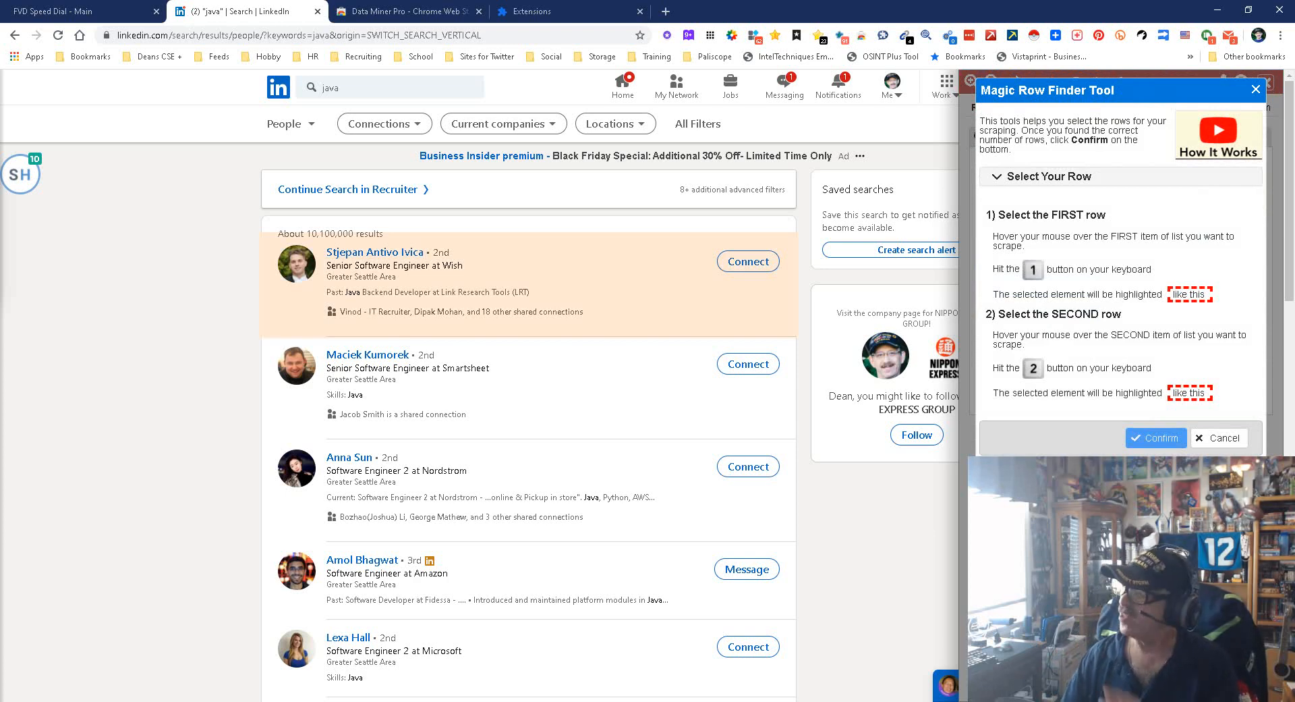
key("1")
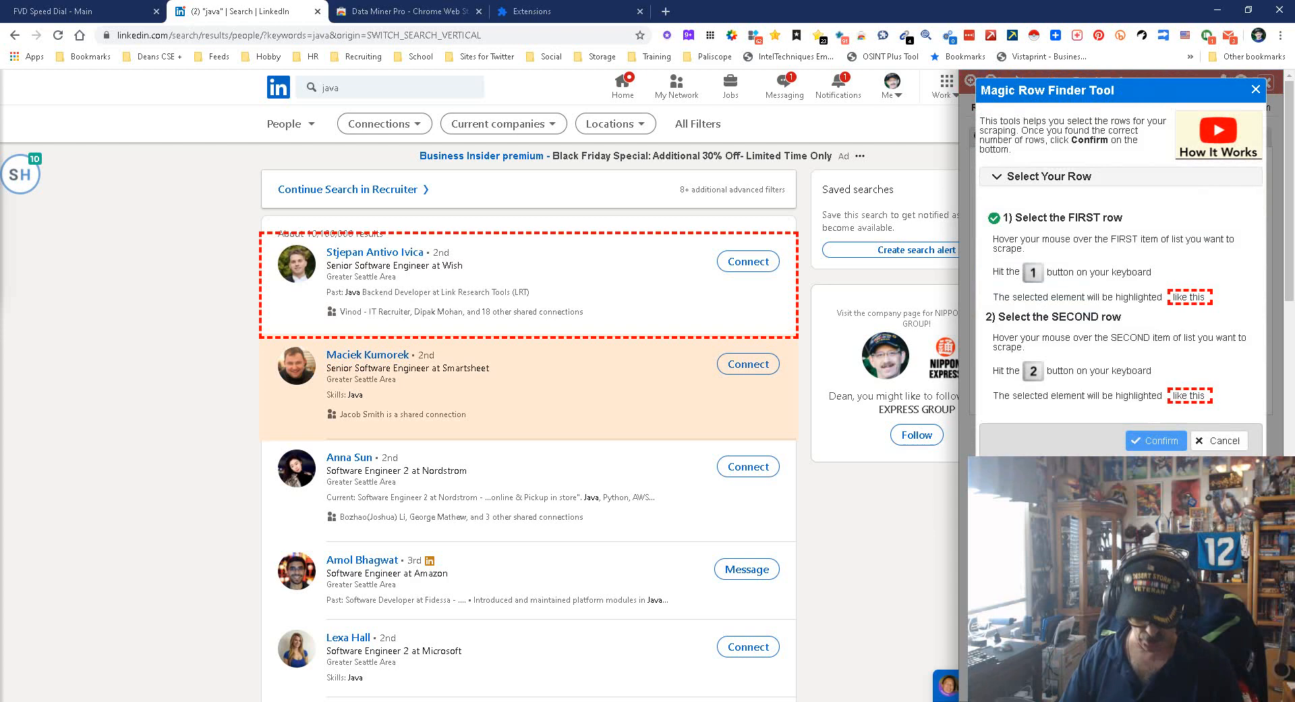
key("2")
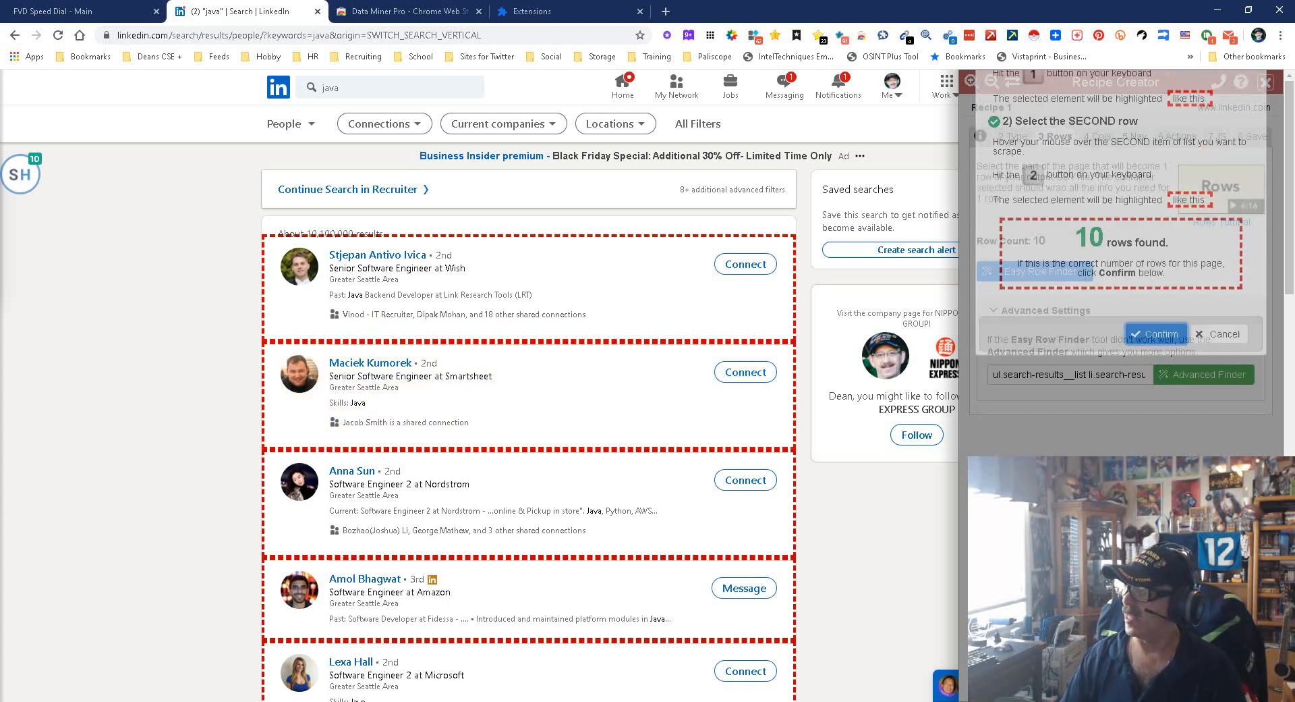
left_click(1155, 333)
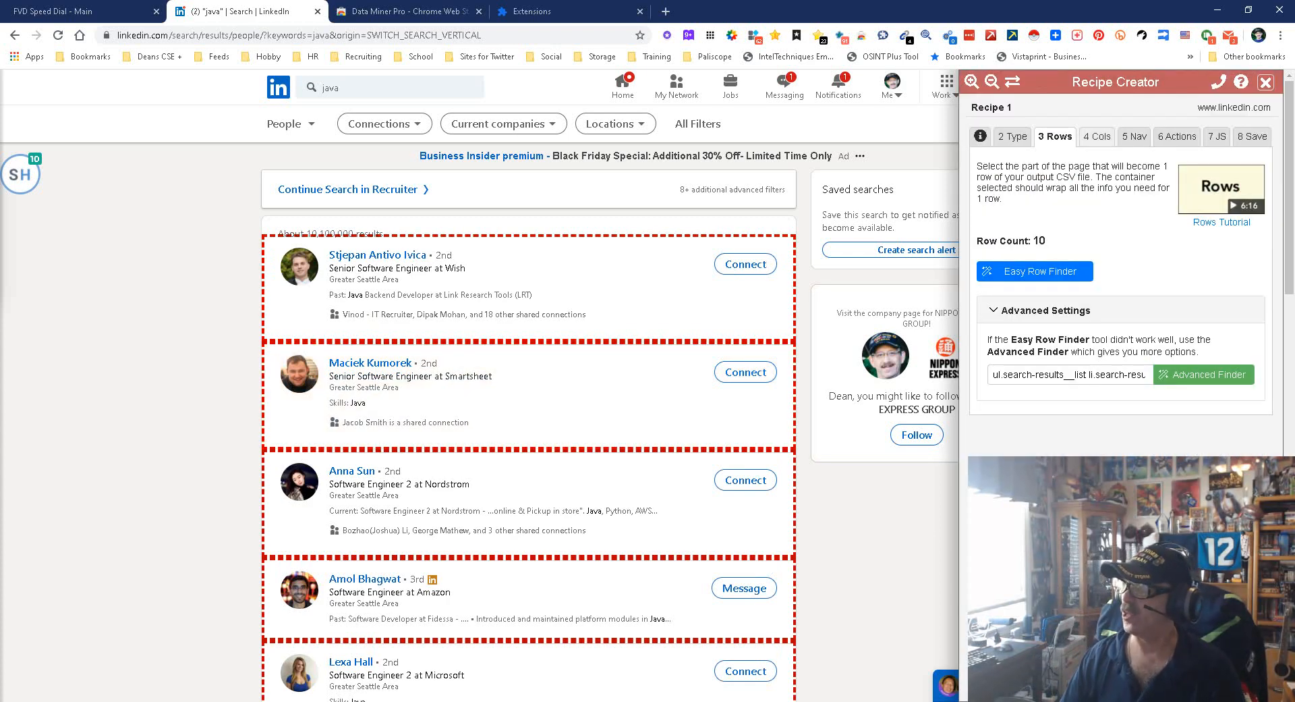
left_click(1095, 136)
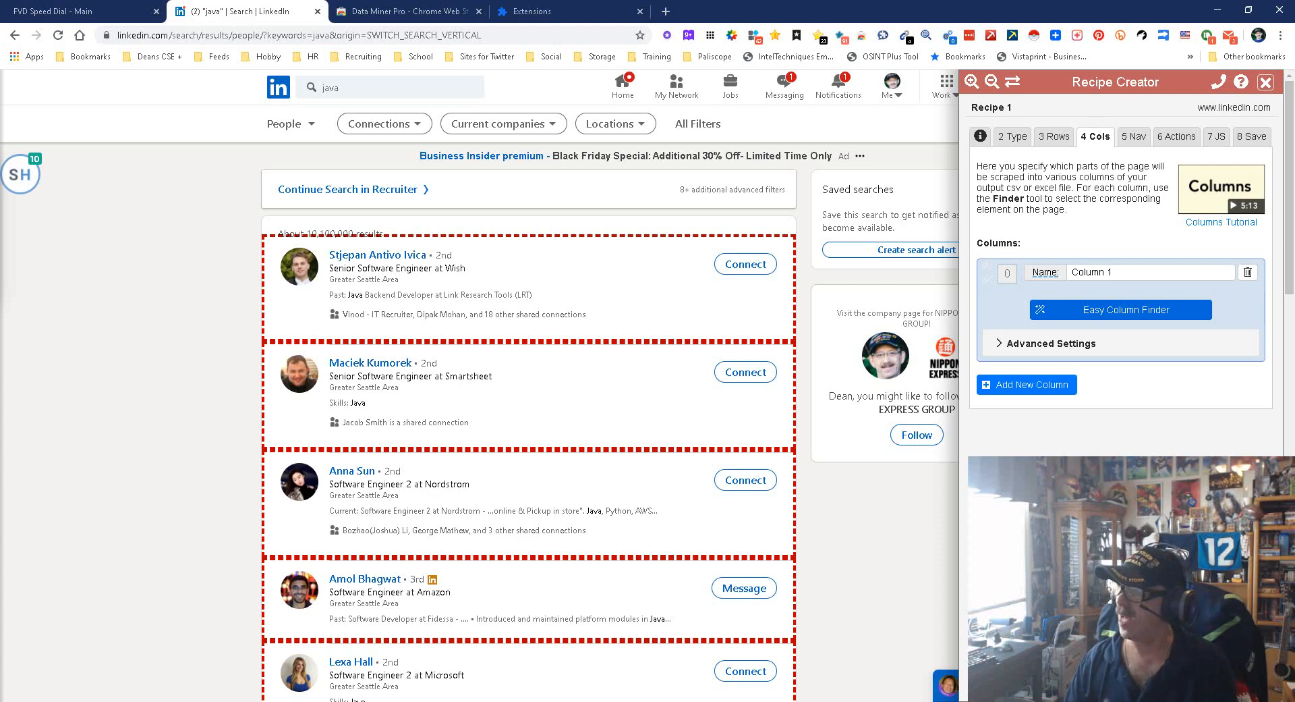
Make Column 1 extract the person names as text and preview its 10 values
left_click(1119, 309)
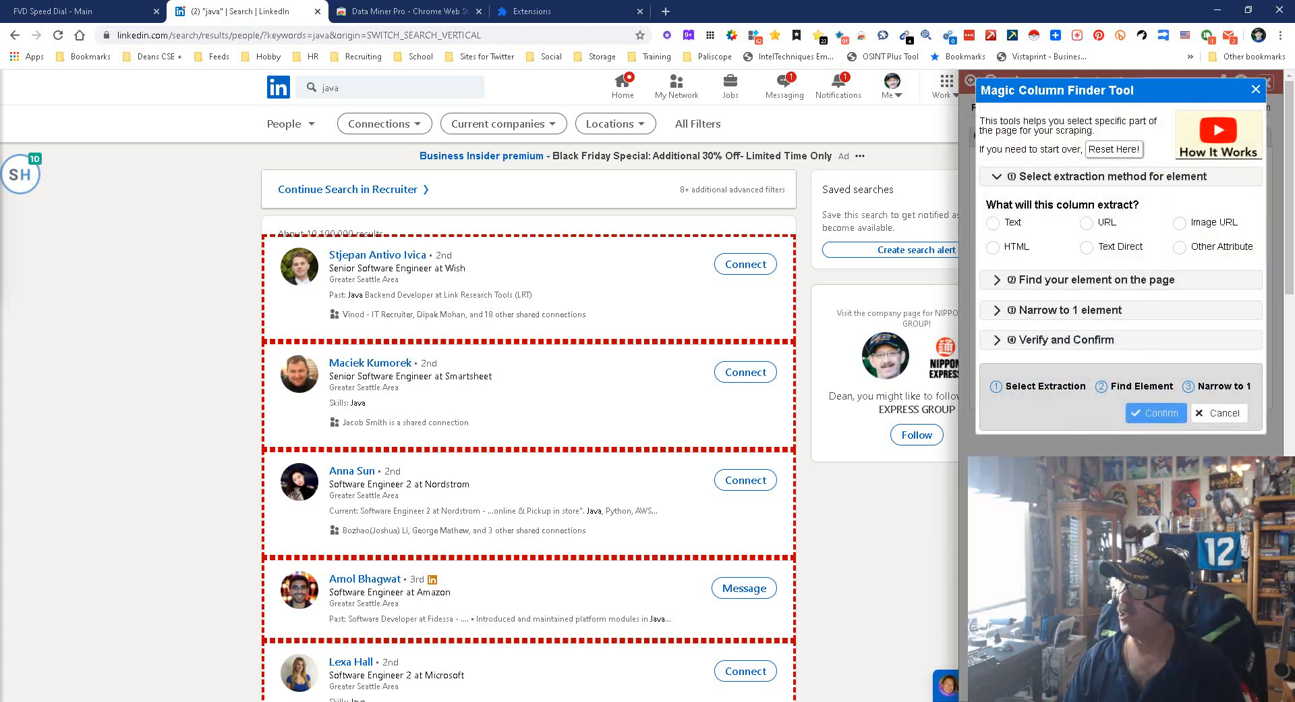
left_click(1116, 279)
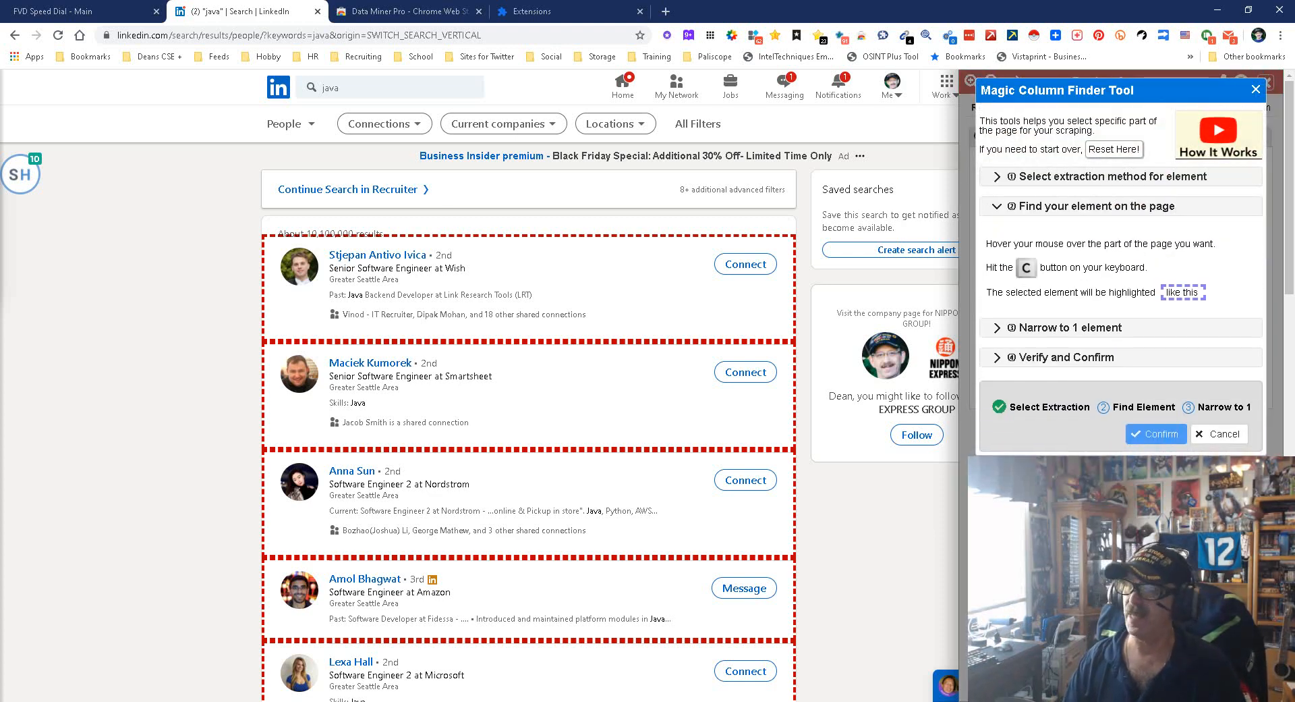
mouse_move(378, 255)
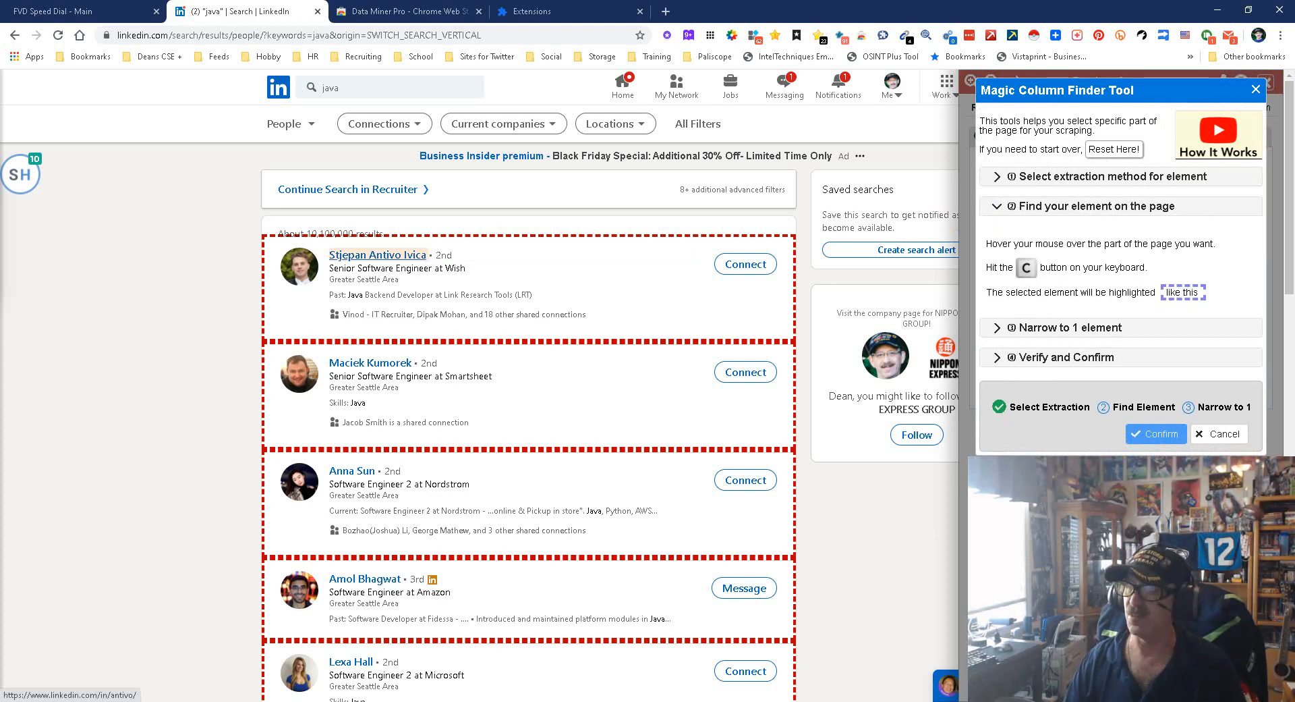
left_click(1155, 433)
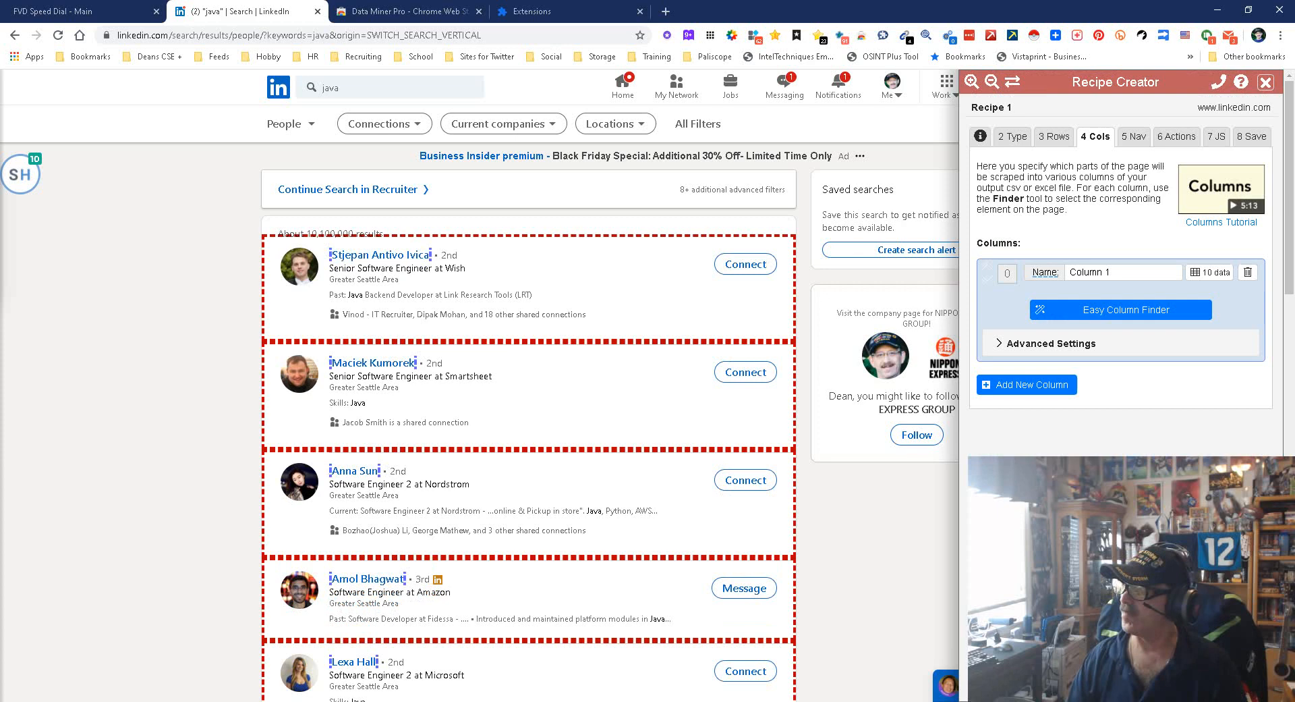
left_click(1209, 273)
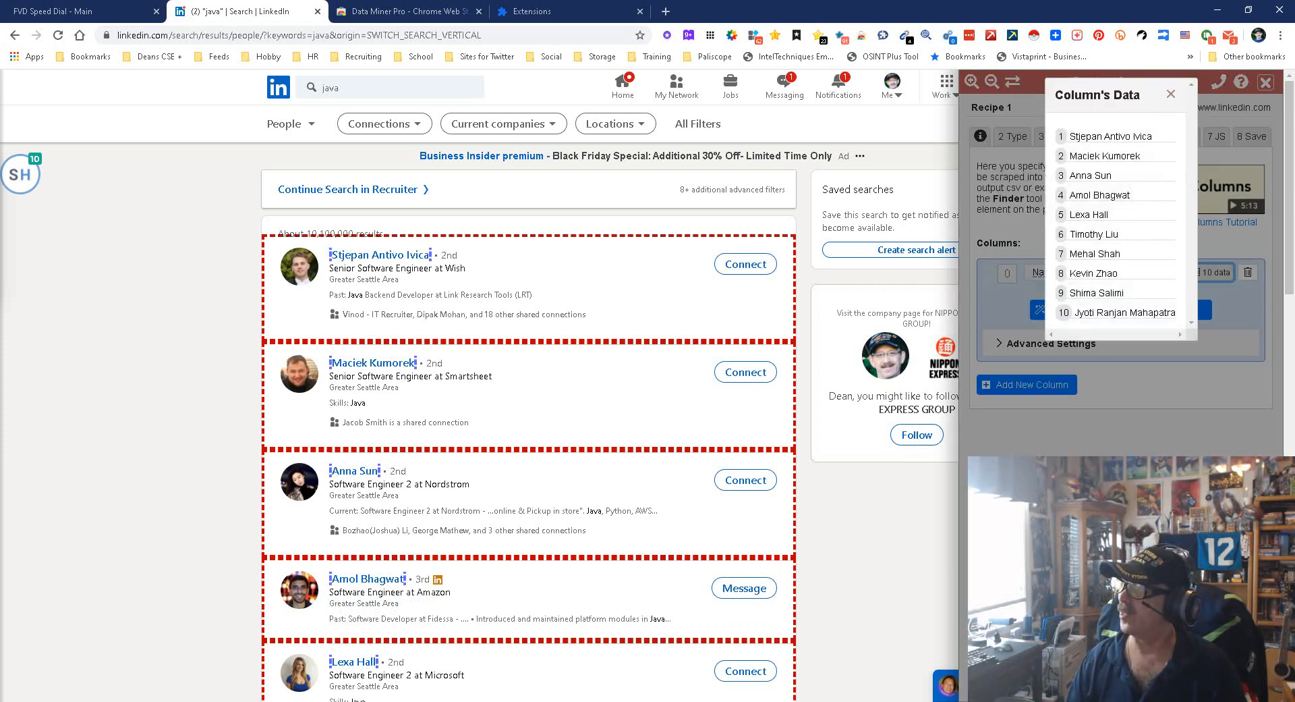
left_click(1172, 94)
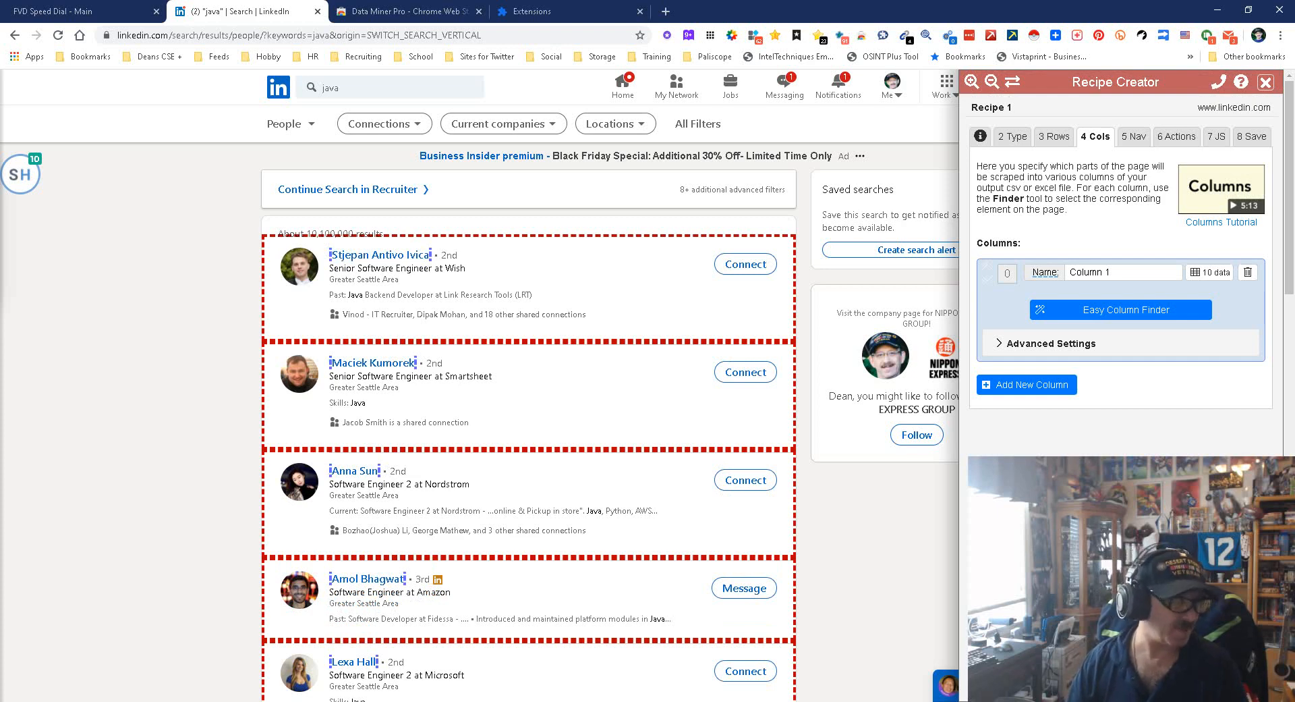
Add Column 2 for the job-title headline, preview it, and start a third column
left_click(1025, 384)
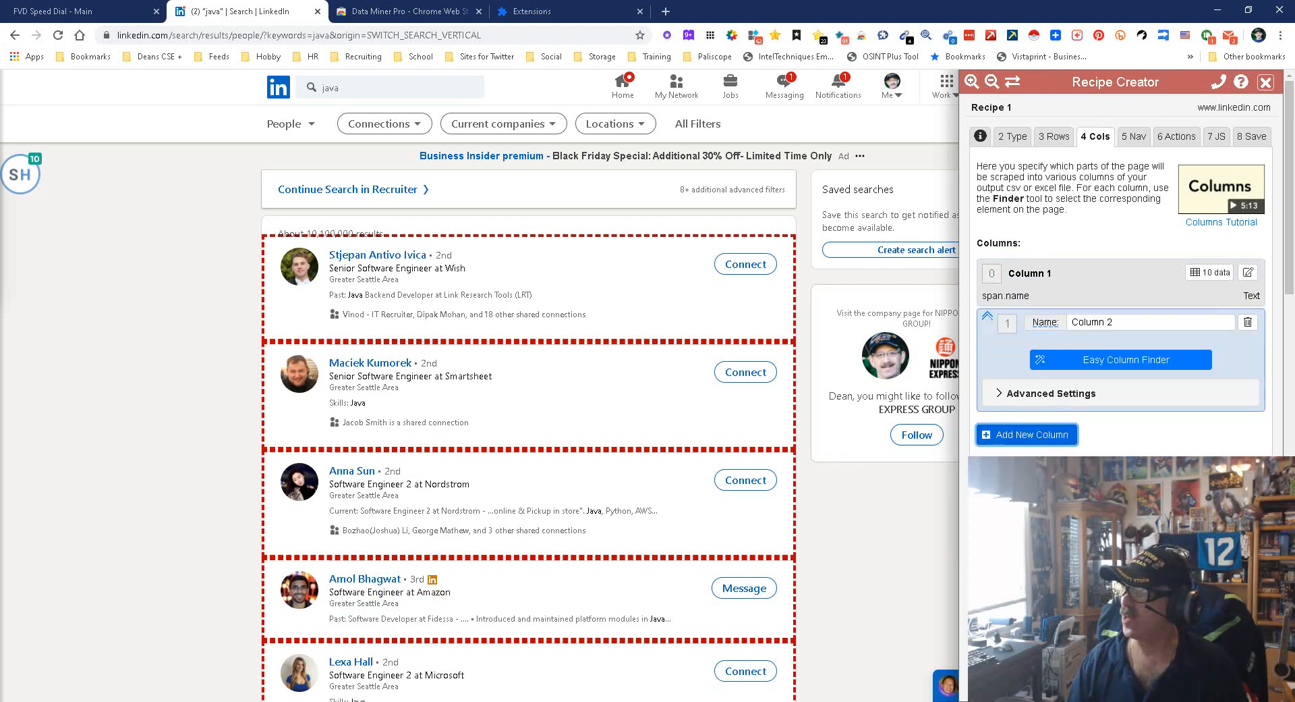
left_click(1120, 359)
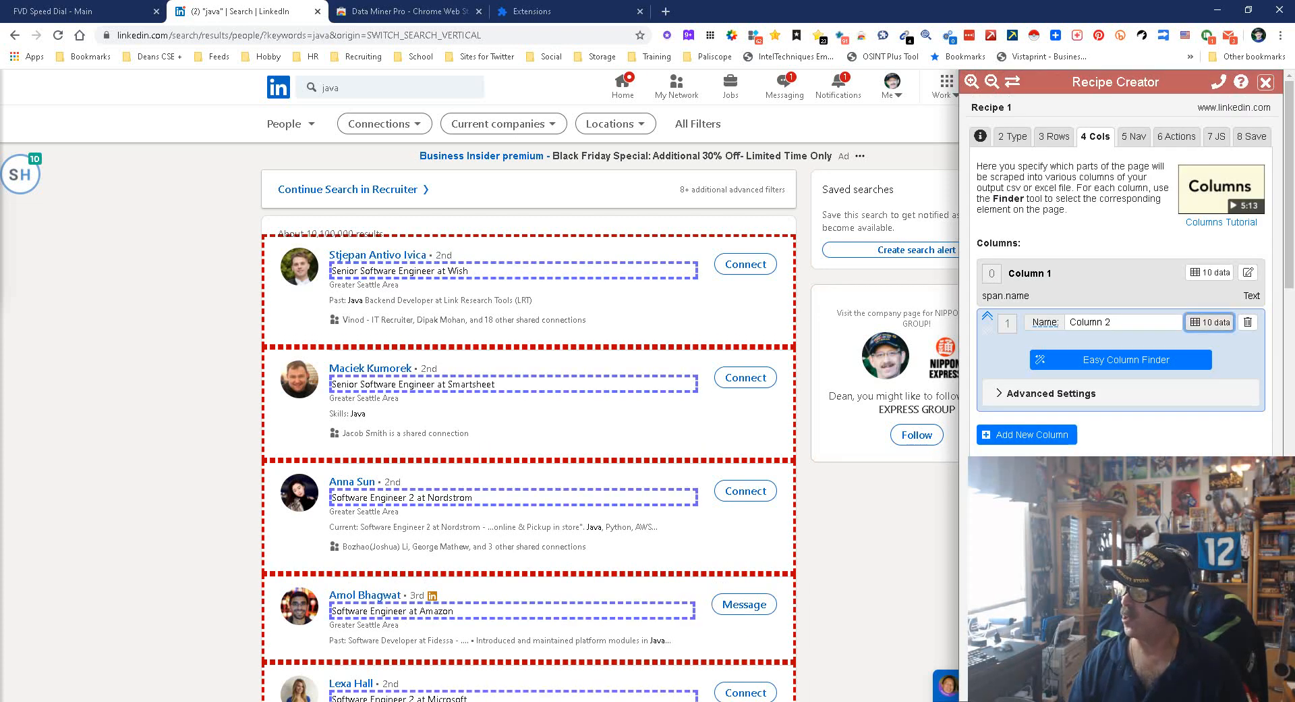
left_click(1209, 321)
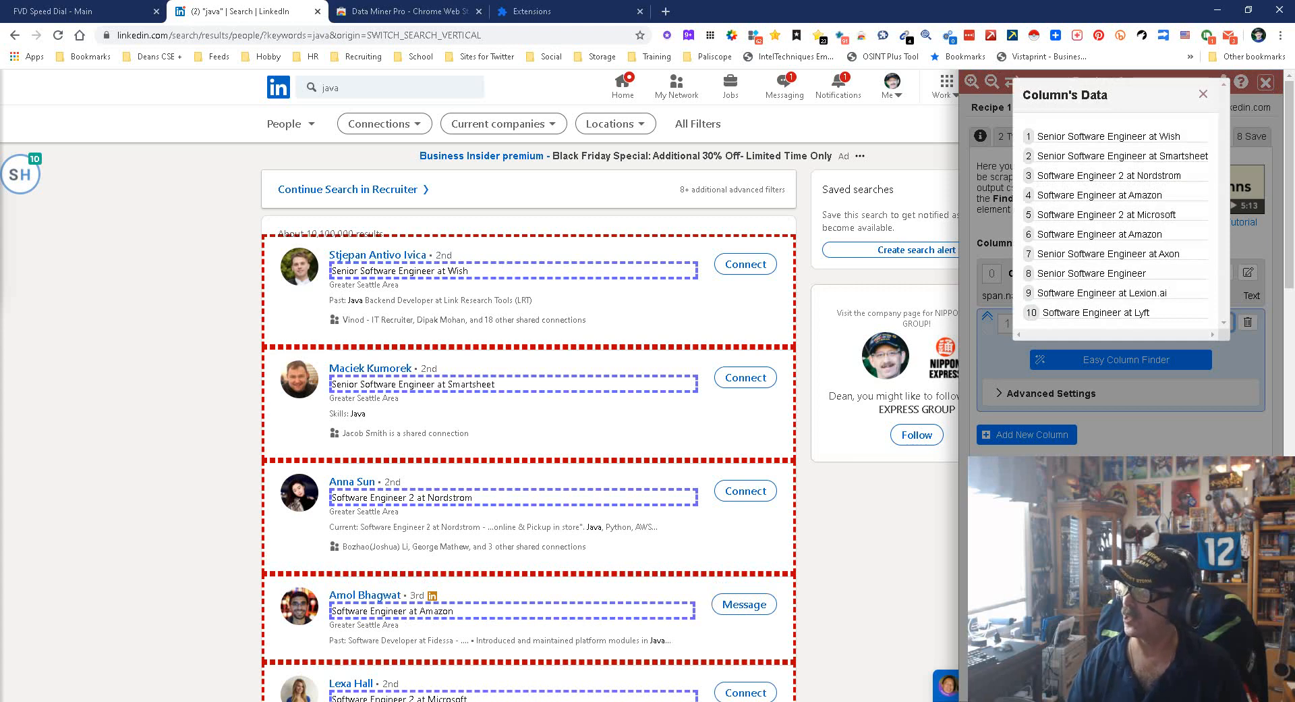
left_click(1204, 93)
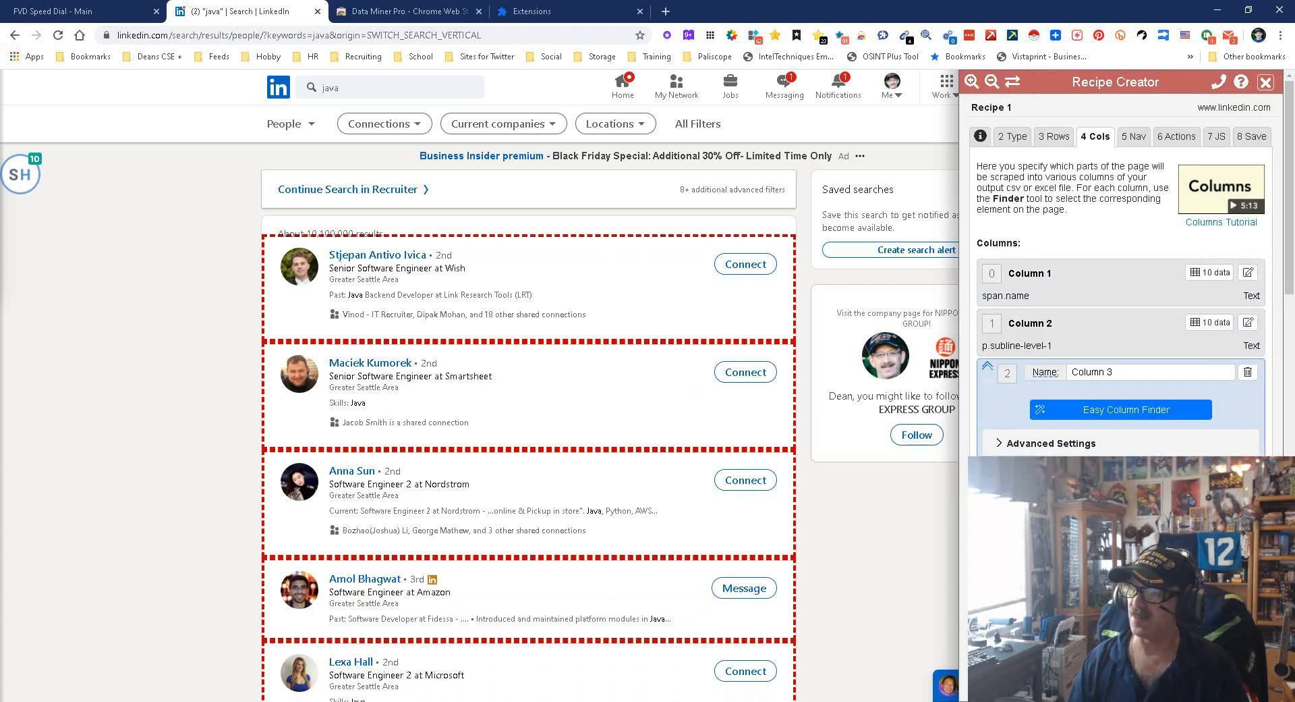
left_click(1120, 409)
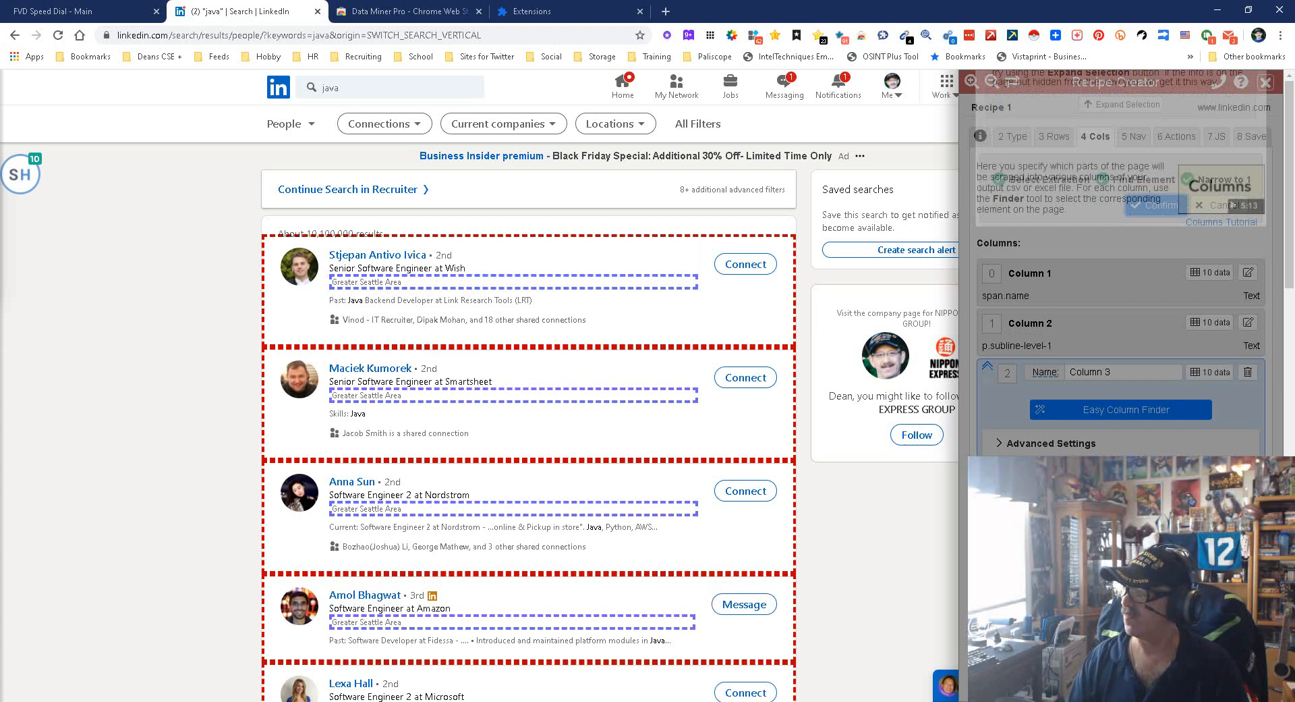
Preview Column 3's locations, add Column 4 on the name line, and move to the Nav step
left_click(1209, 372)
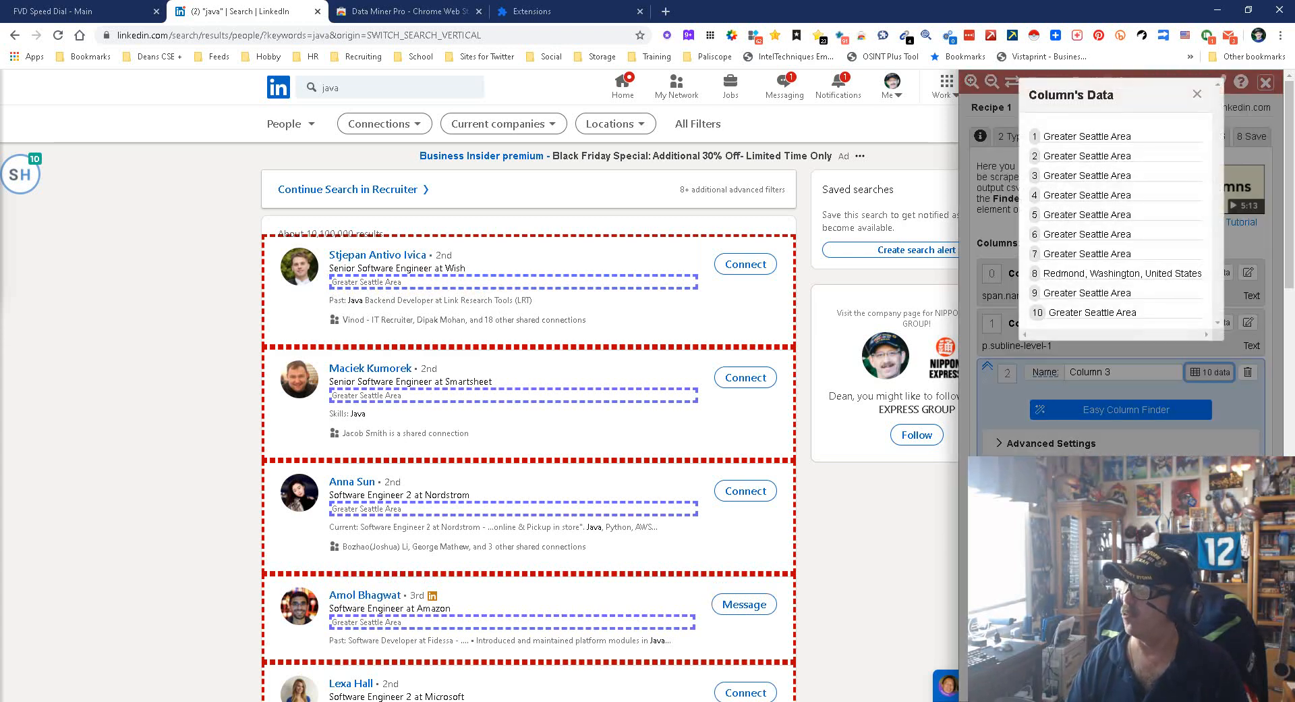
left_click(1197, 95)
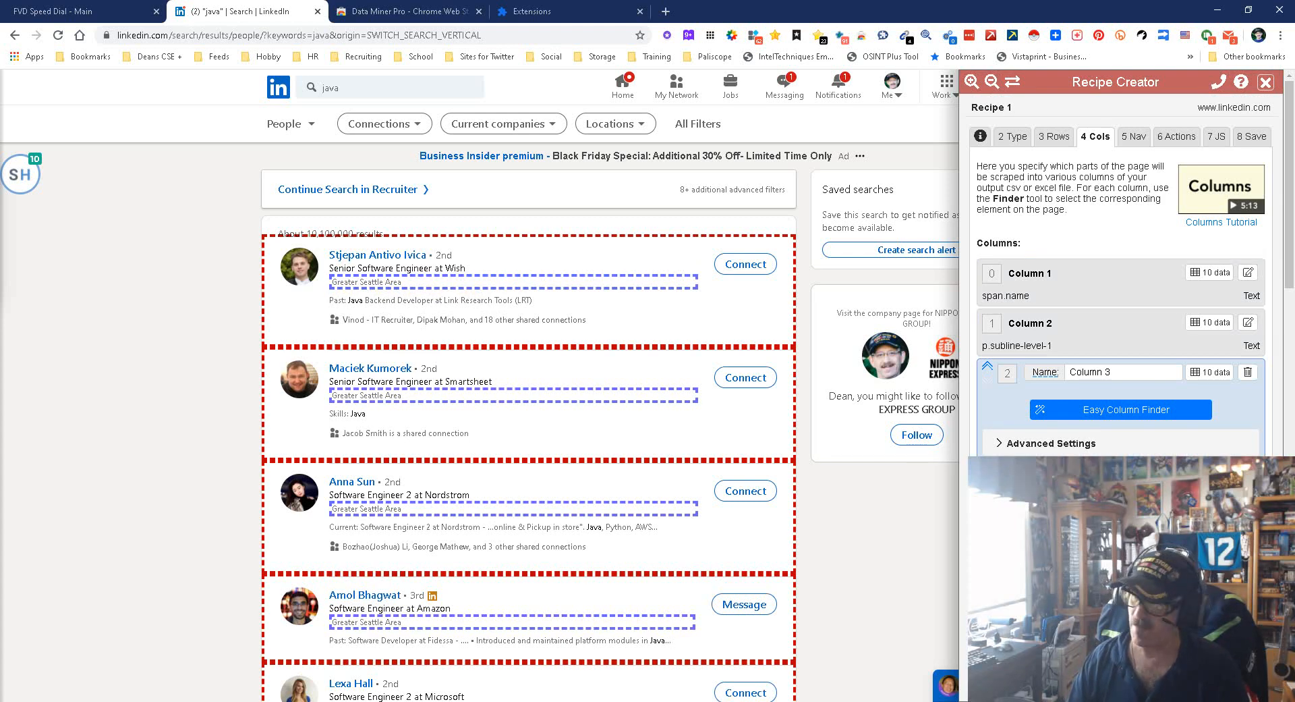
left_click(1120, 409)
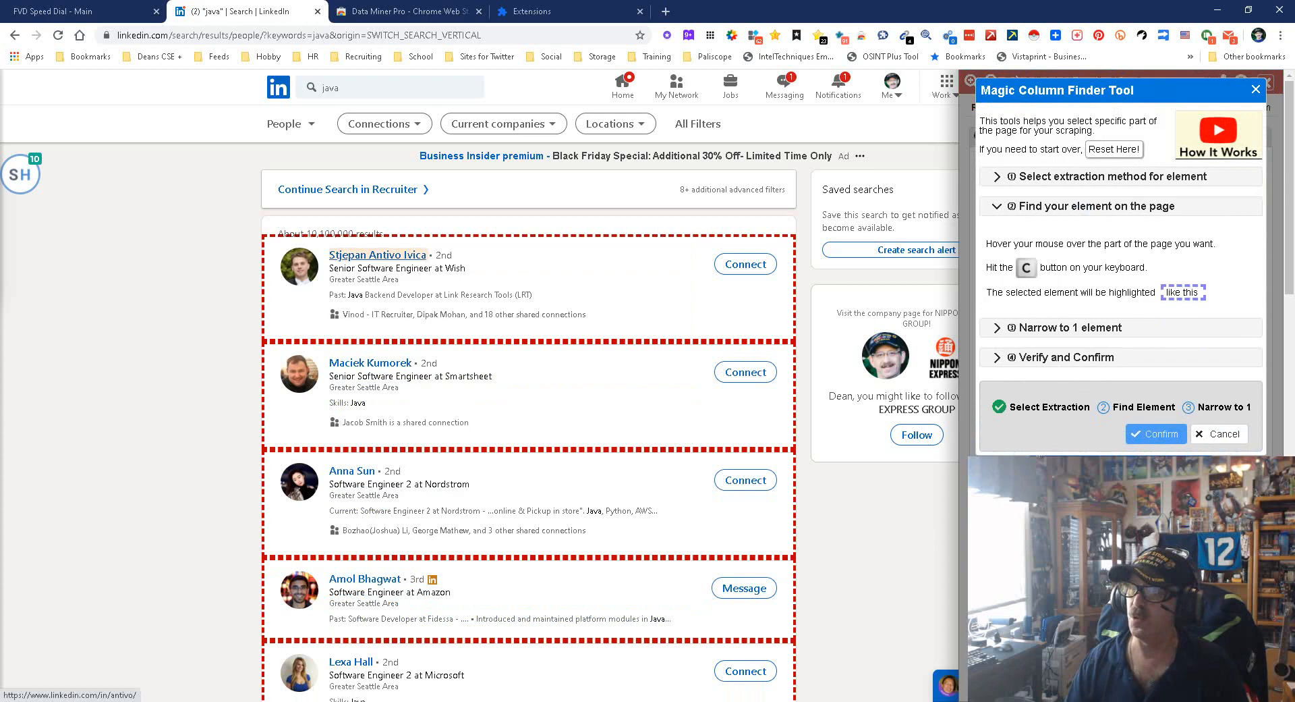
left_click(1155, 435)
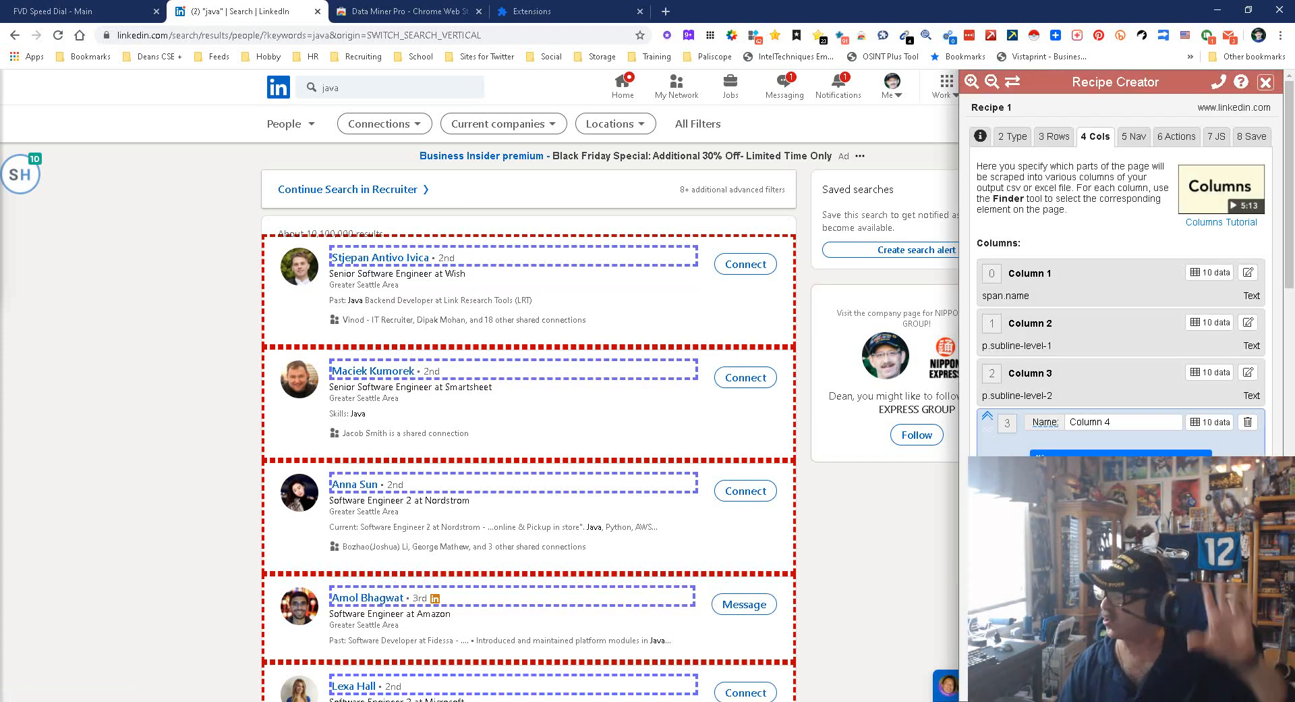
left_click(1132, 136)
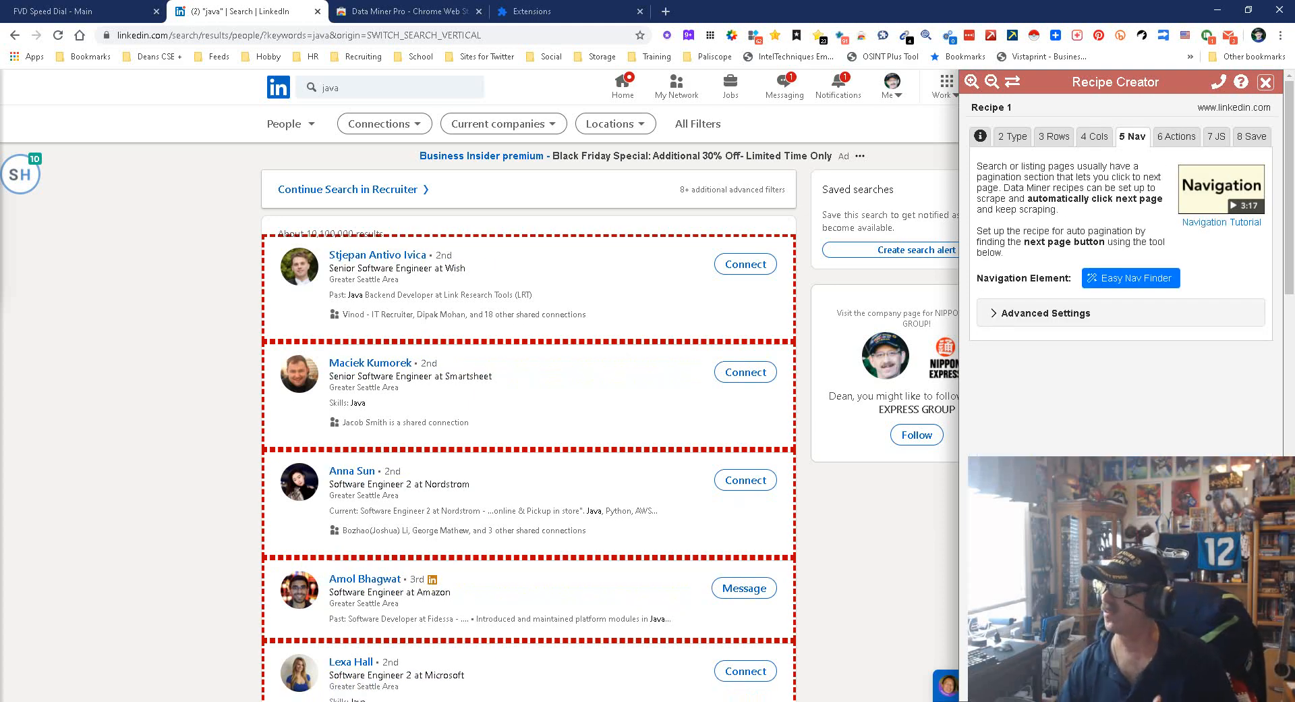
Set the results' Next link as the navigation element with Easy Nav Finder, then go to Actions
scroll("down", 3)
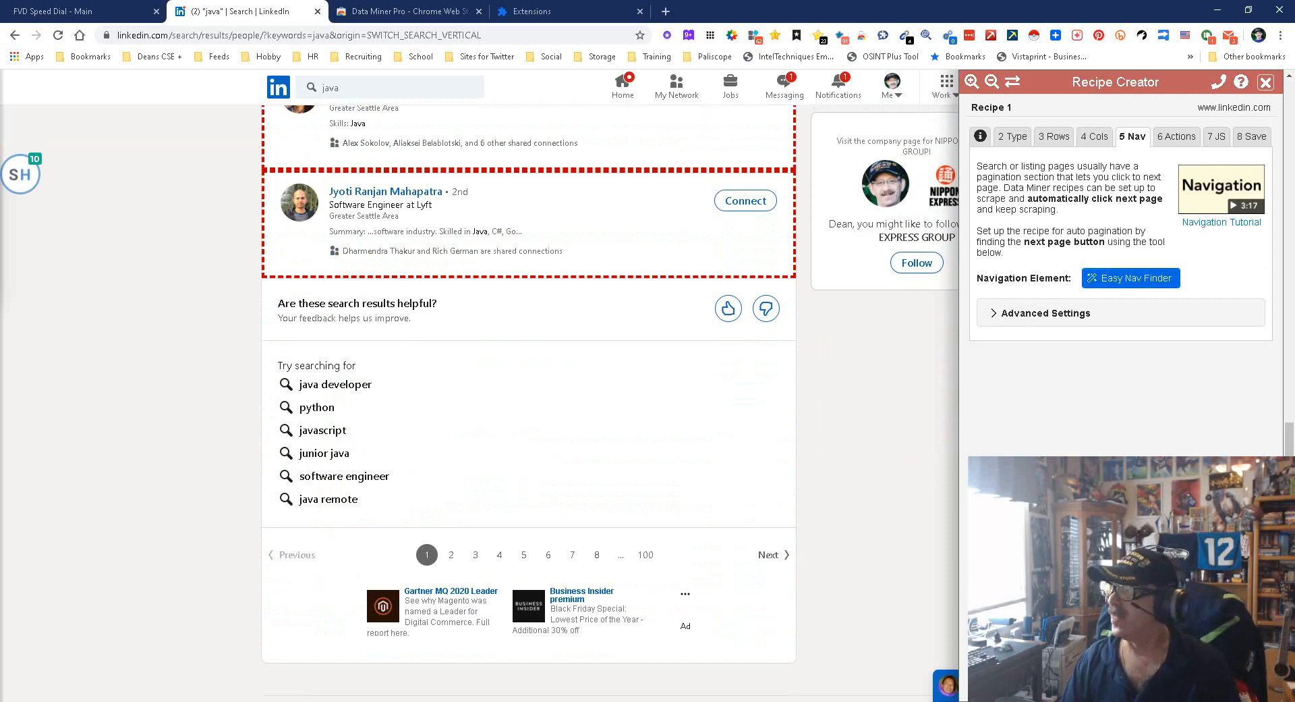
left_click(1131, 278)
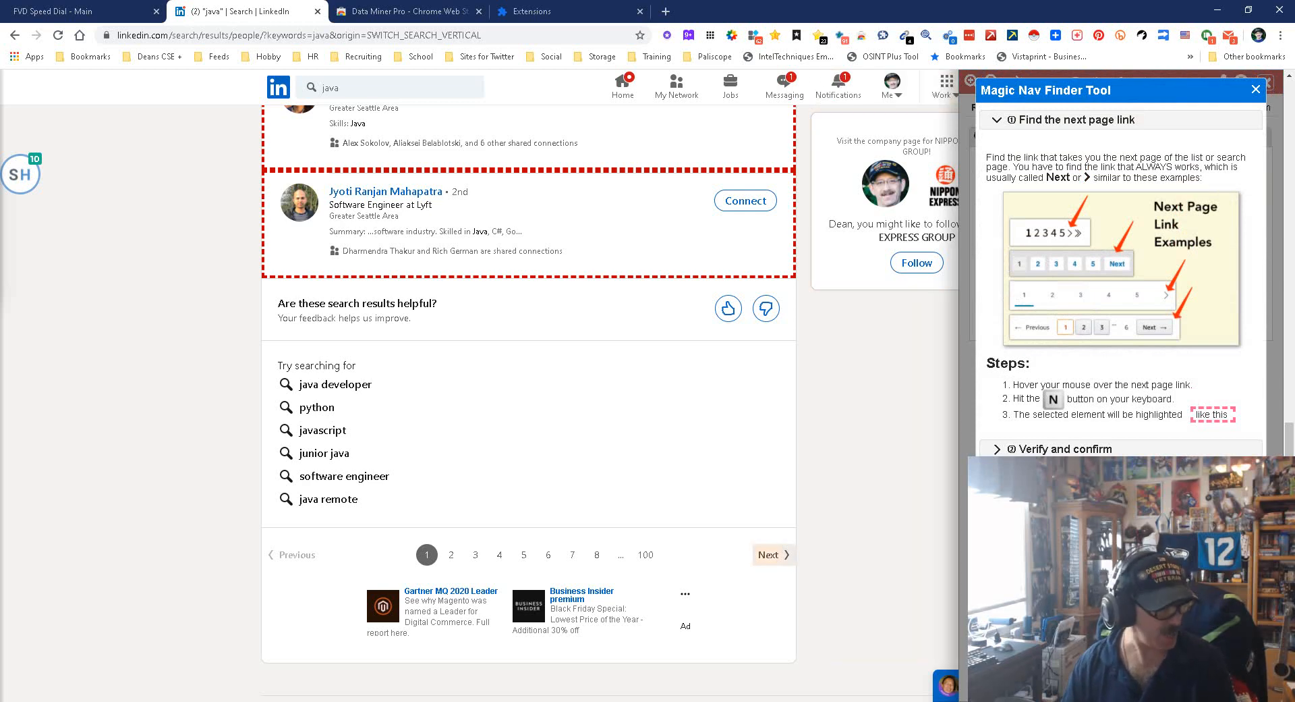
key("n")
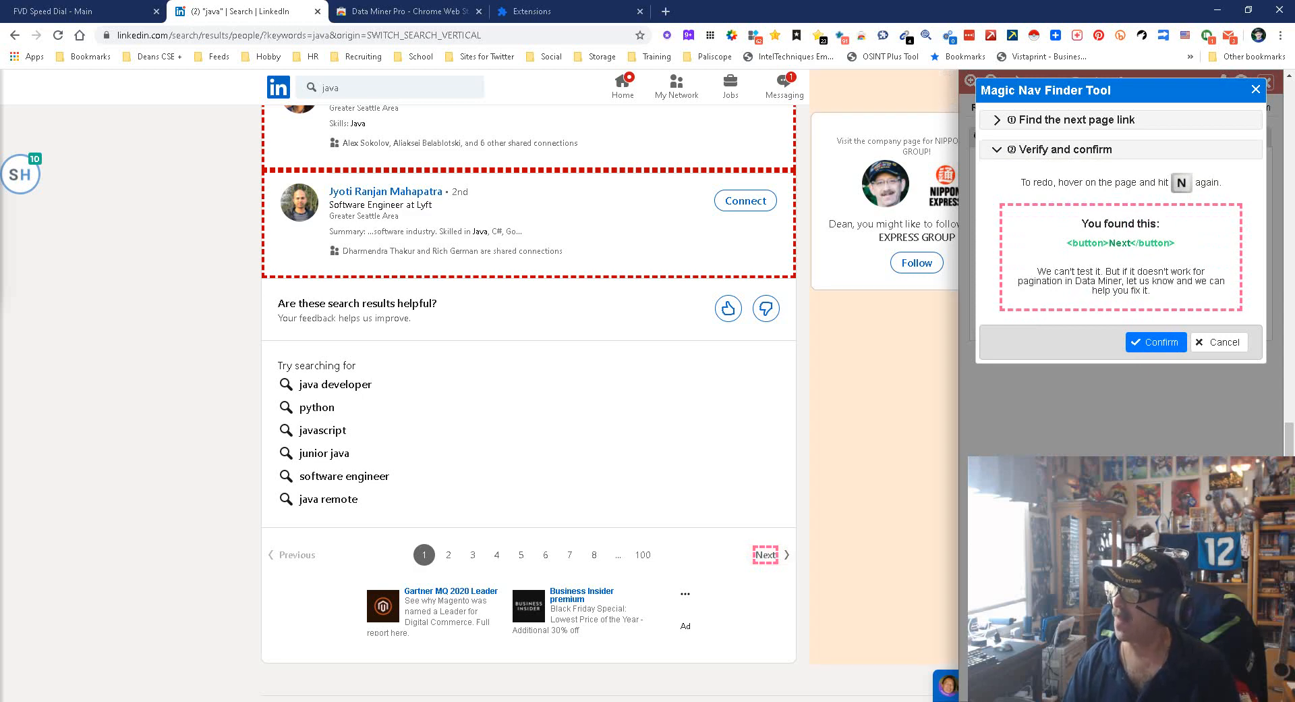
left_click(1155, 341)
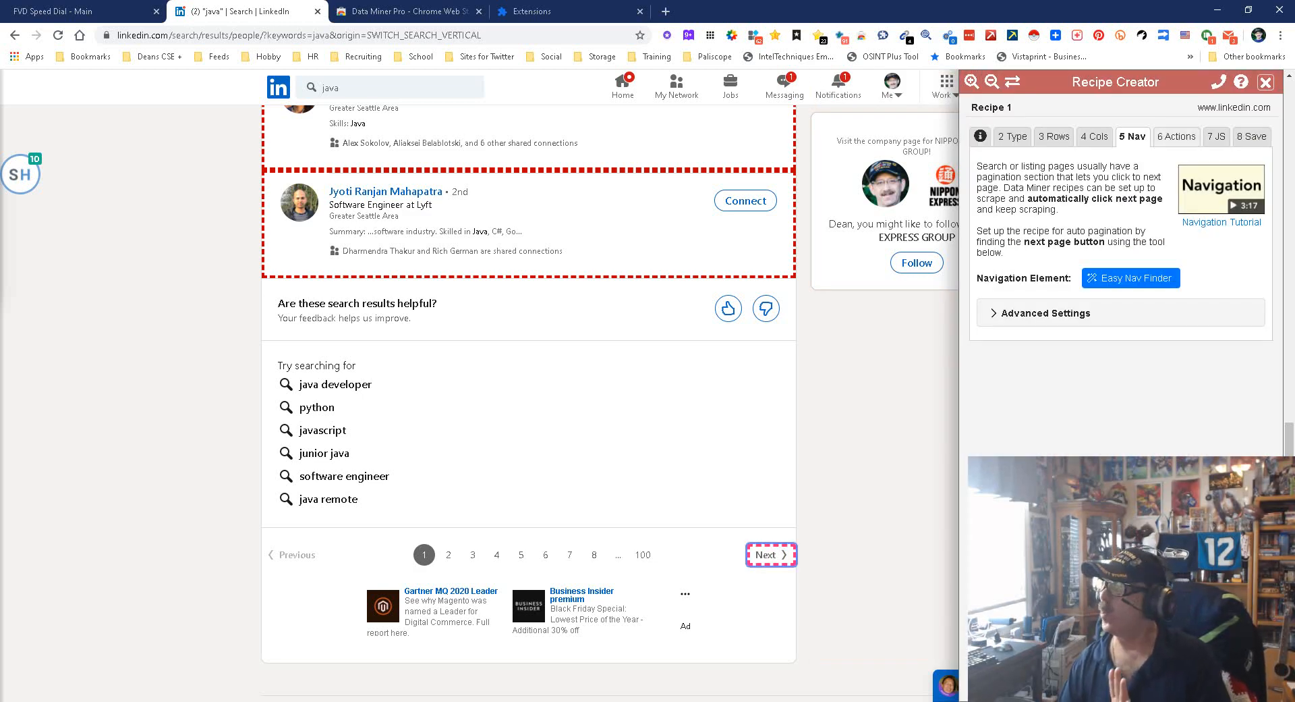
left_click(1172, 136)
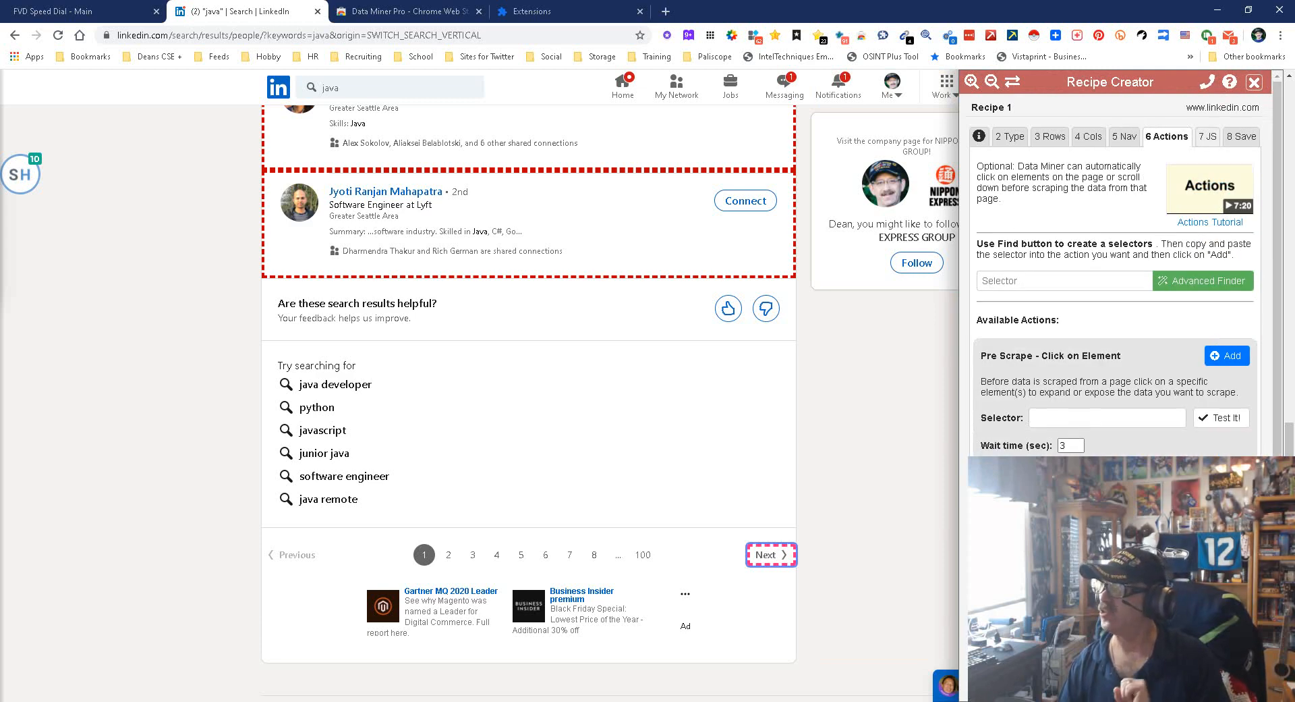
Review the recipe's Save step, then return to the Cols list with its four columns
left_click(1247, 136)
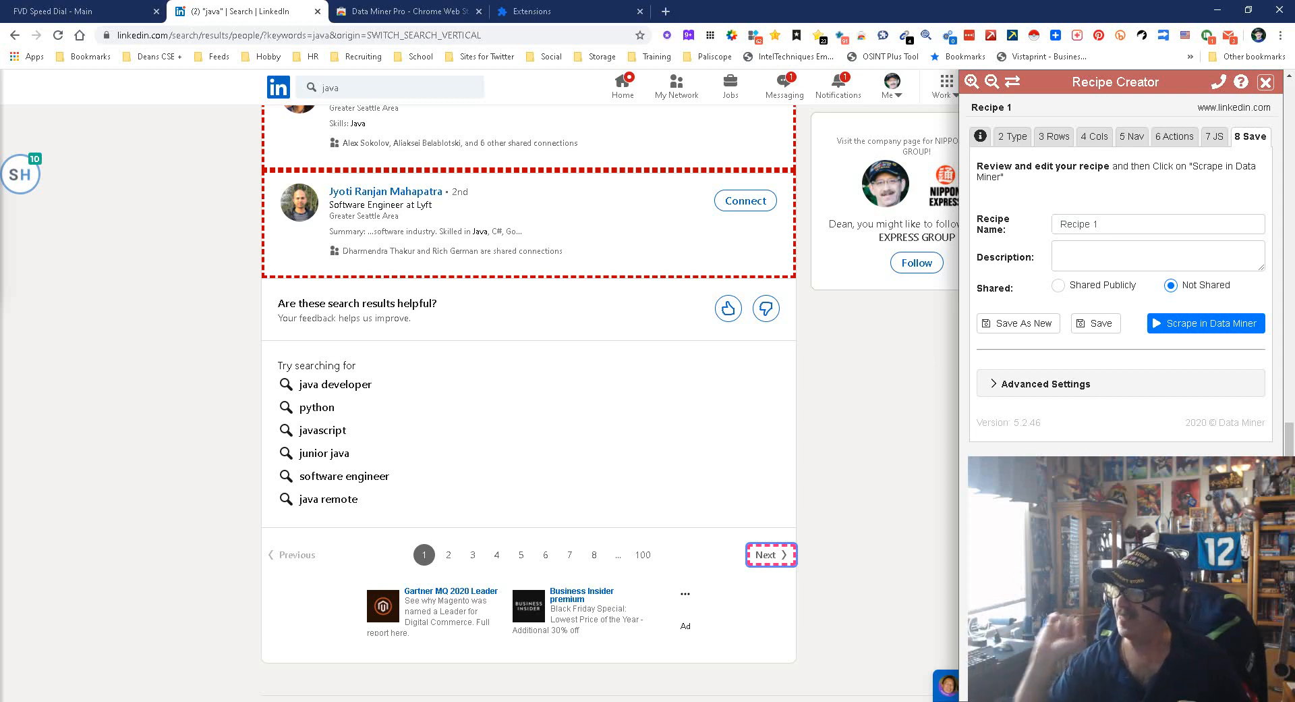
left_click(1095, 136)
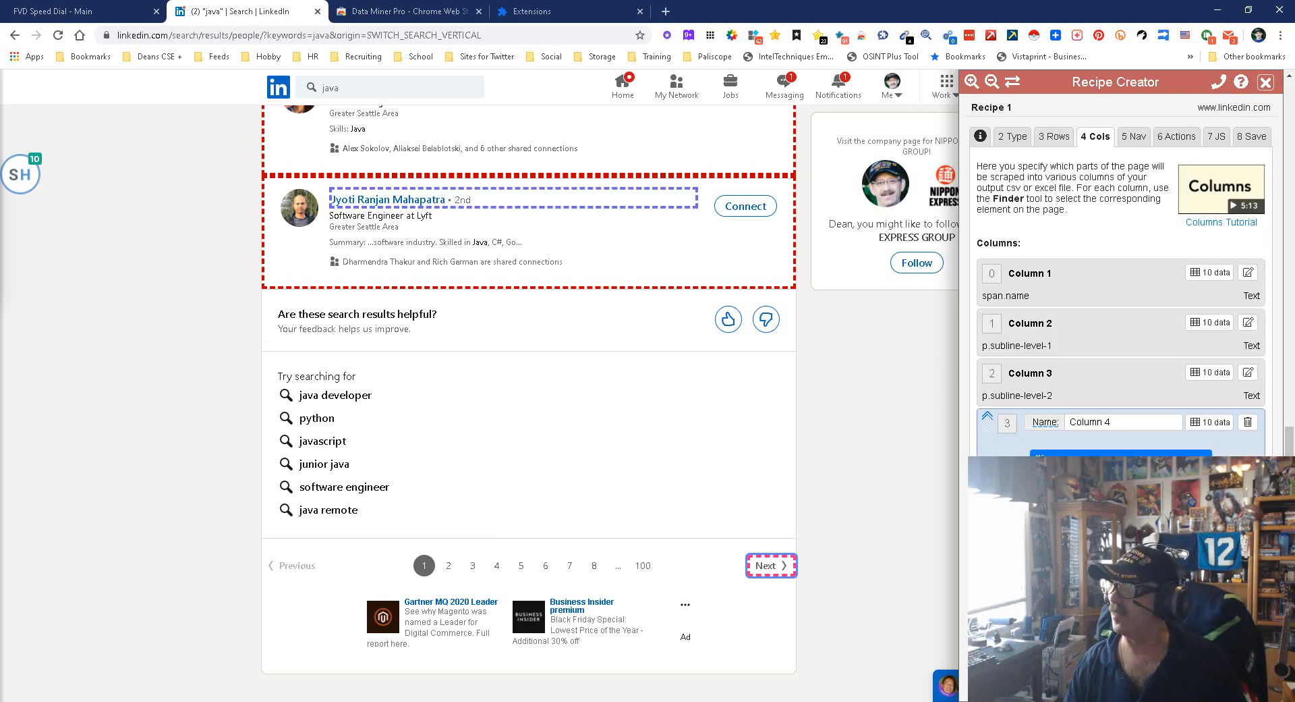